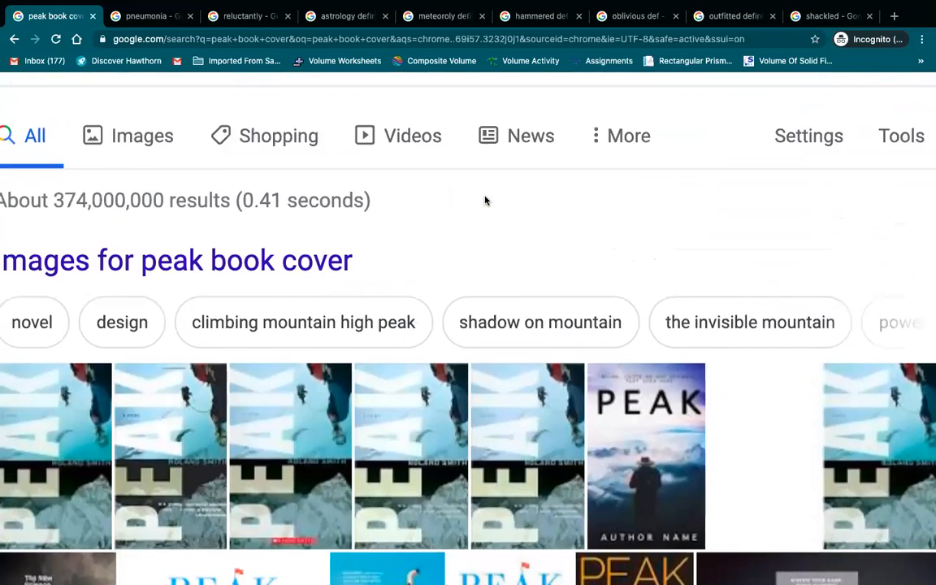
Bring up the Google results for pneumonia, then the dictionary definition of reluctantly.
scroll("down", 3)
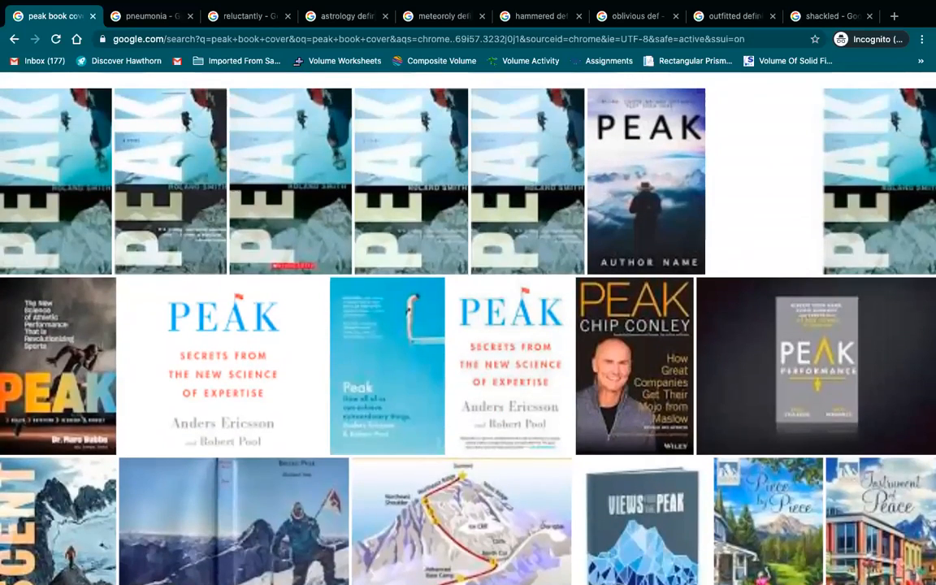
scroll("down", 3)
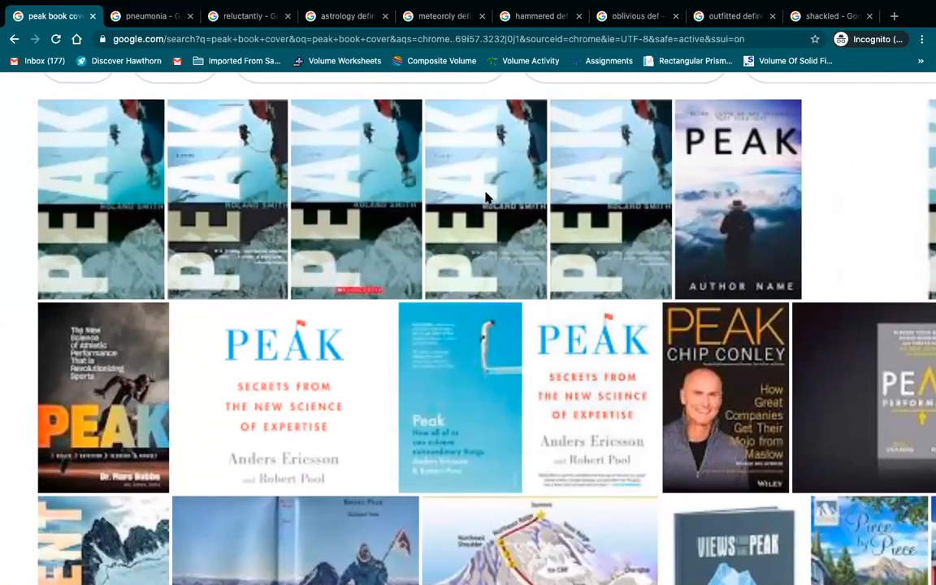
scroll("up", 3)
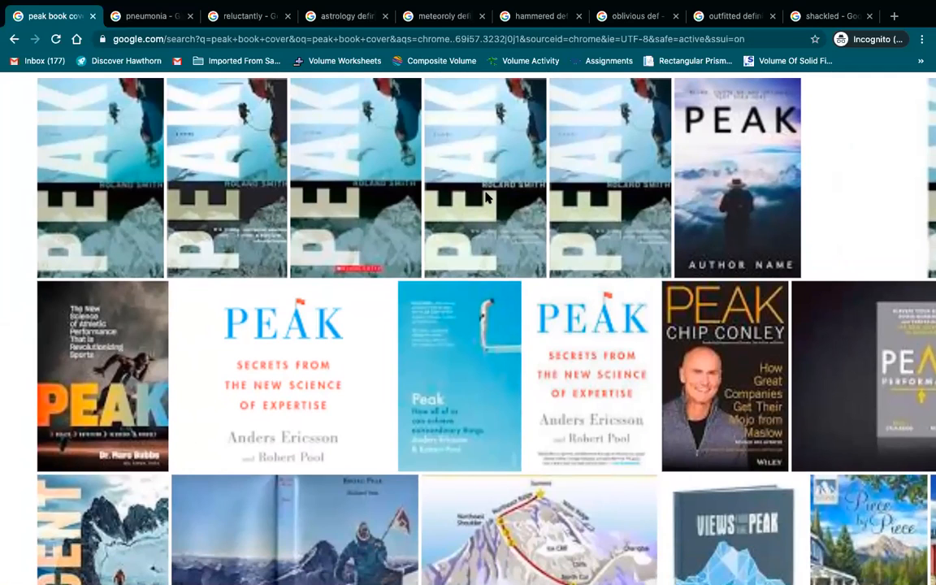
mouse_move(367, 96)
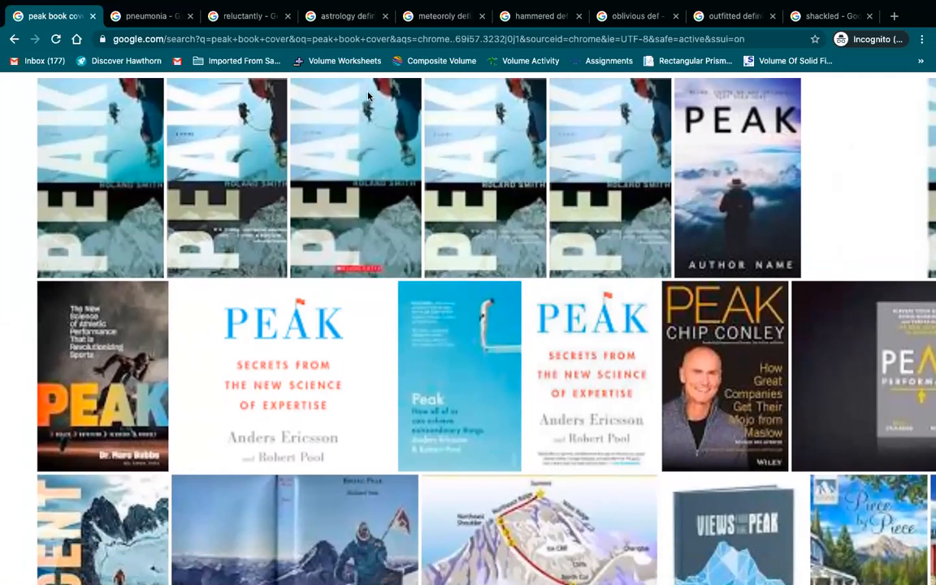
left_click(149, 17)
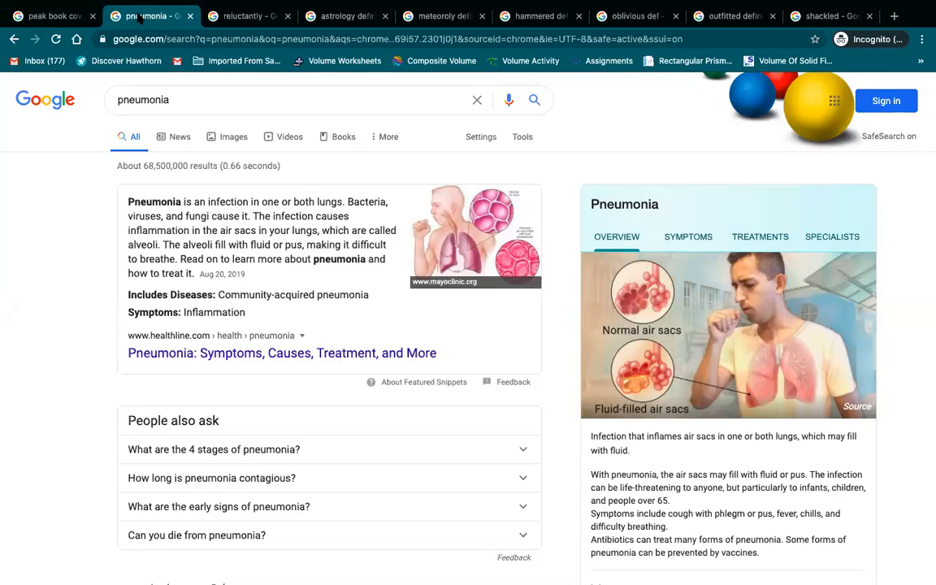
mouse_move(328, 234)
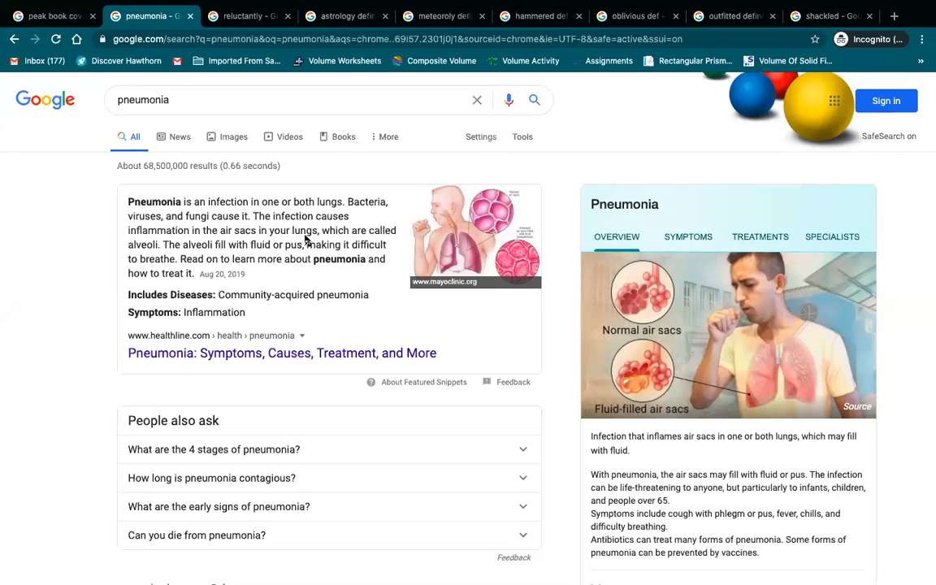
left_click(247, 16)
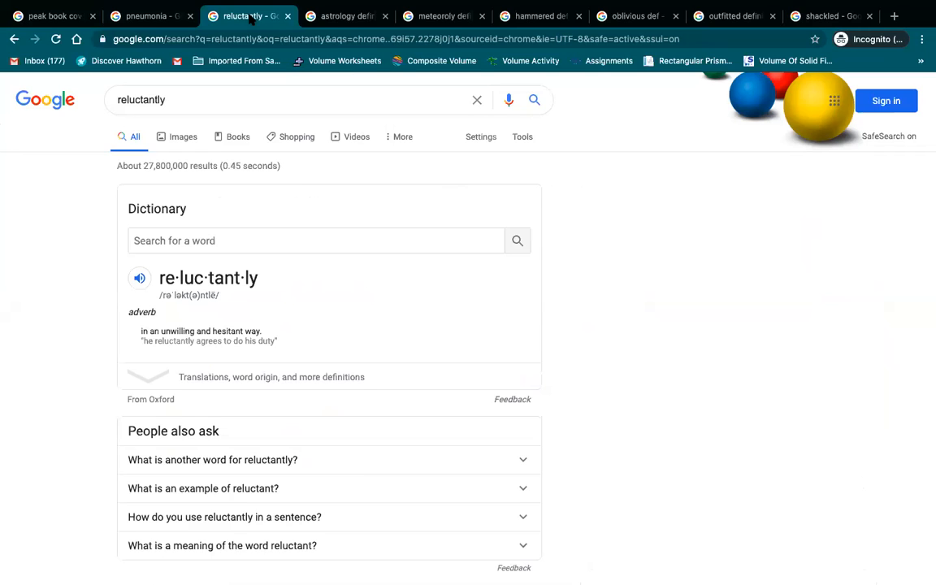
mouse_move(344, 16)
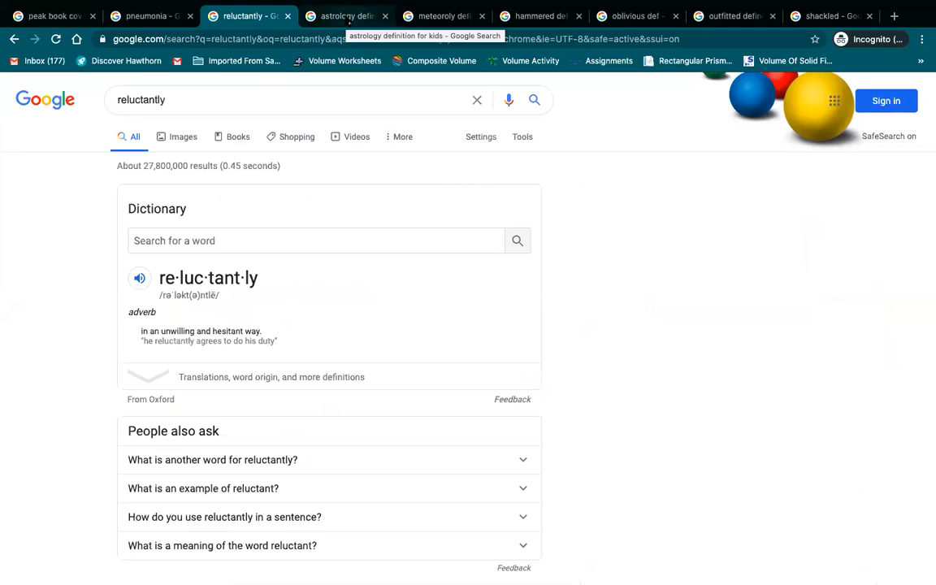
Show the kids' astrology definition, then the dictionary entry for meteorology.
left_click(345, 16)
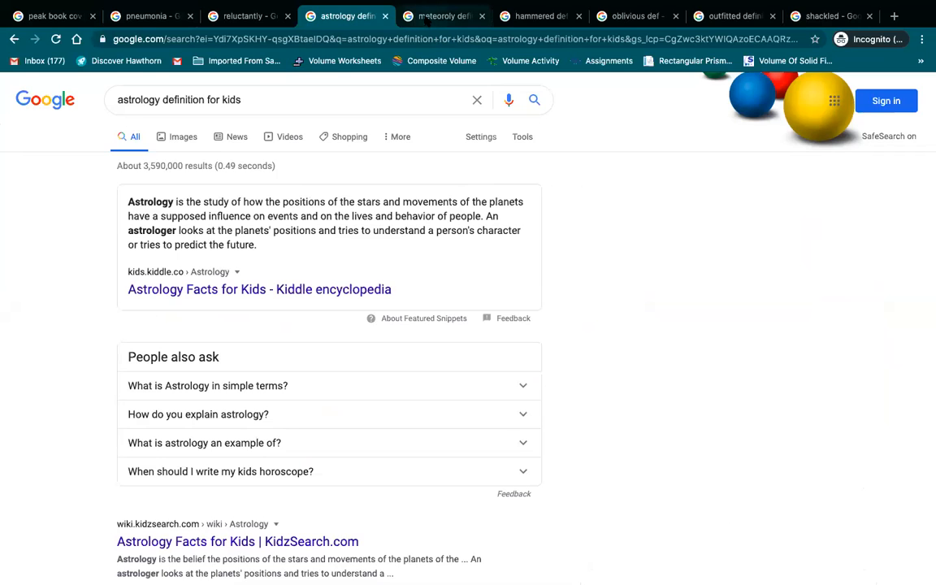
mouse_move(442, 17)
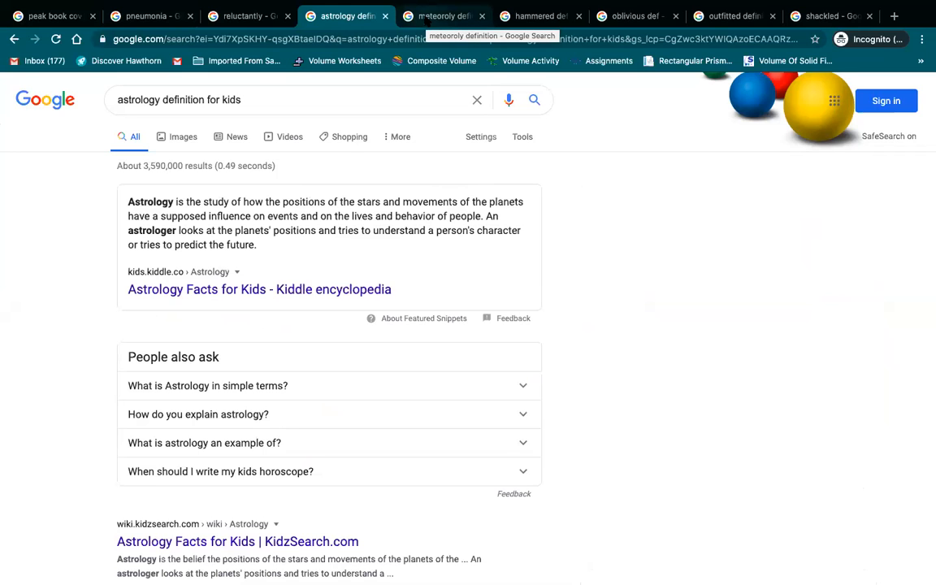
left_click(442, 16)
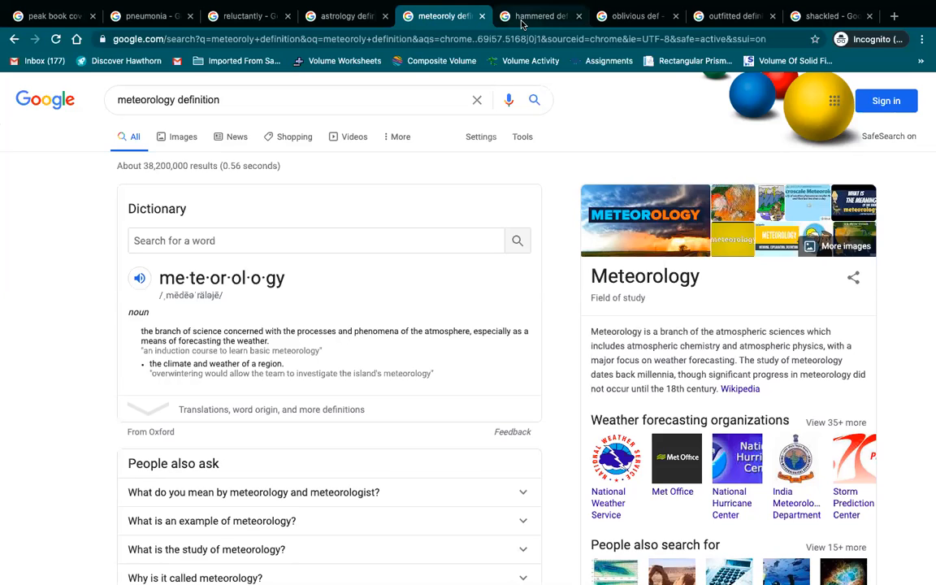
Step through the hammered, oblivious and outfitted results to land on the shackle definition.
left_click(539, 16)
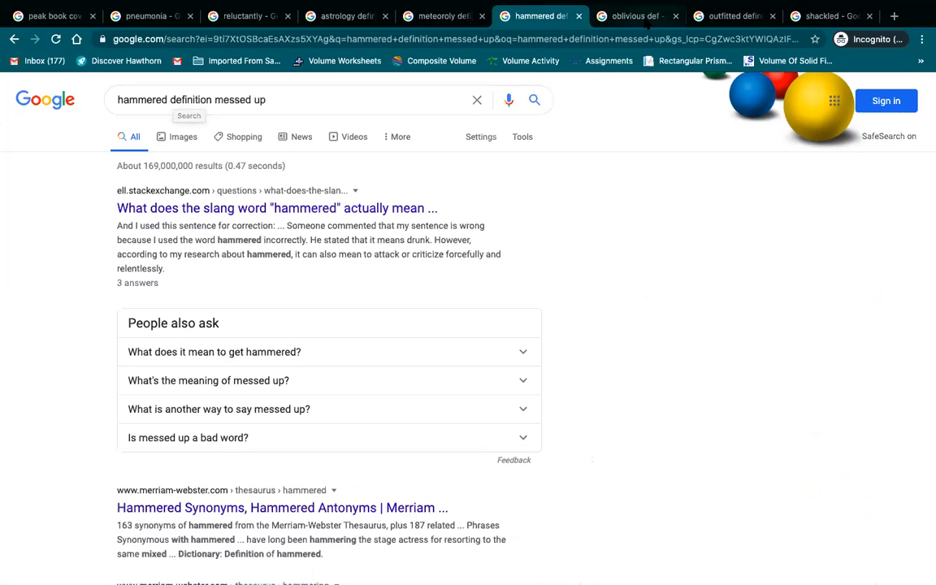
left_click(633, 17)
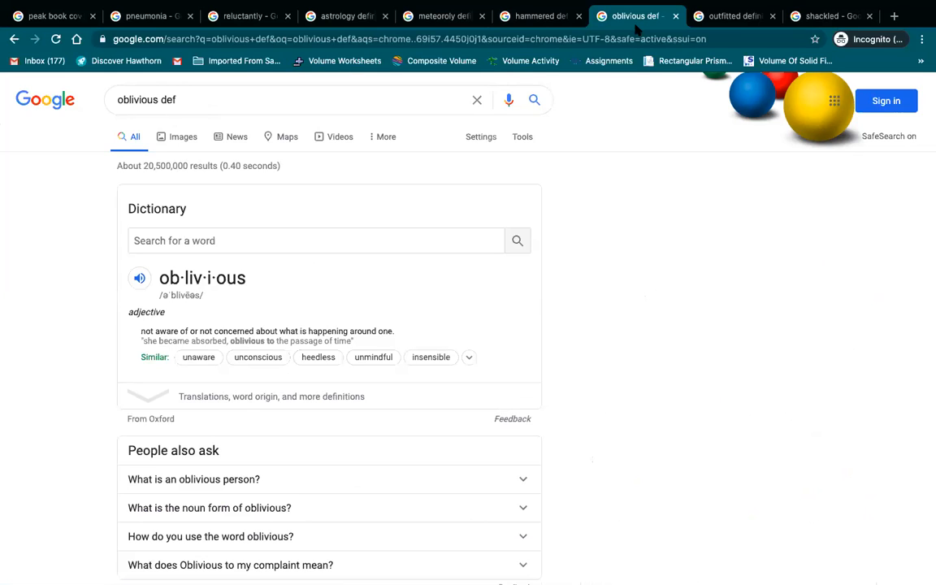
mouse_move(731, 16)
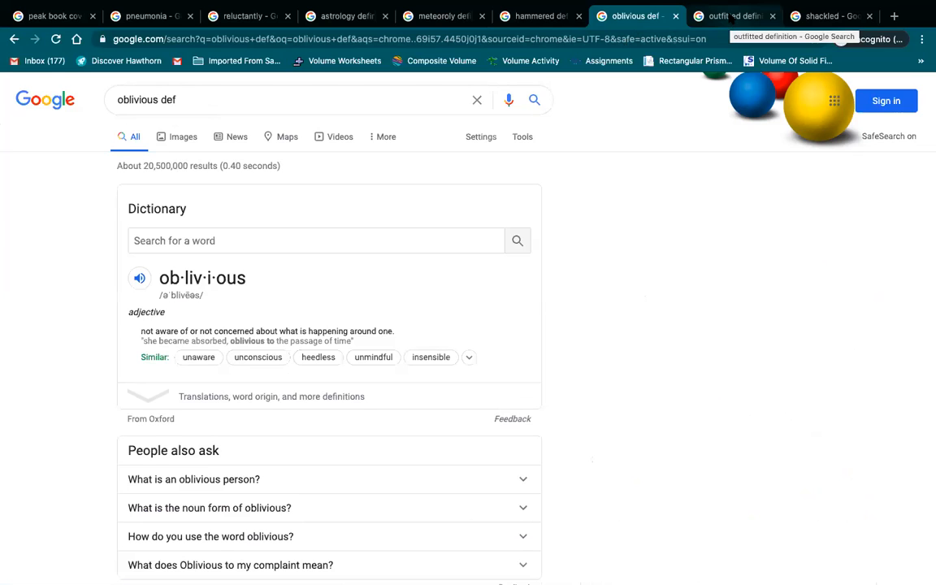
left_click(731, 16)
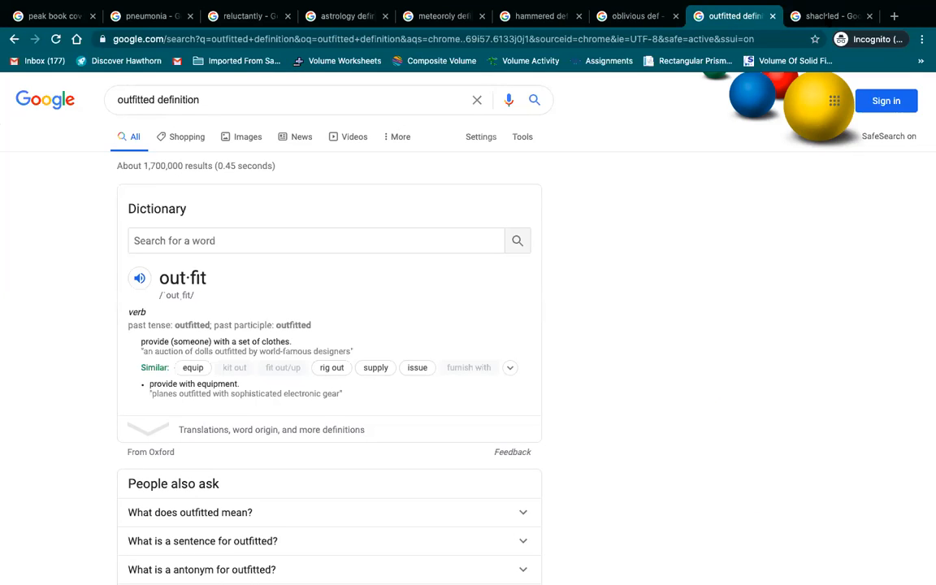
left_click(828, 16)
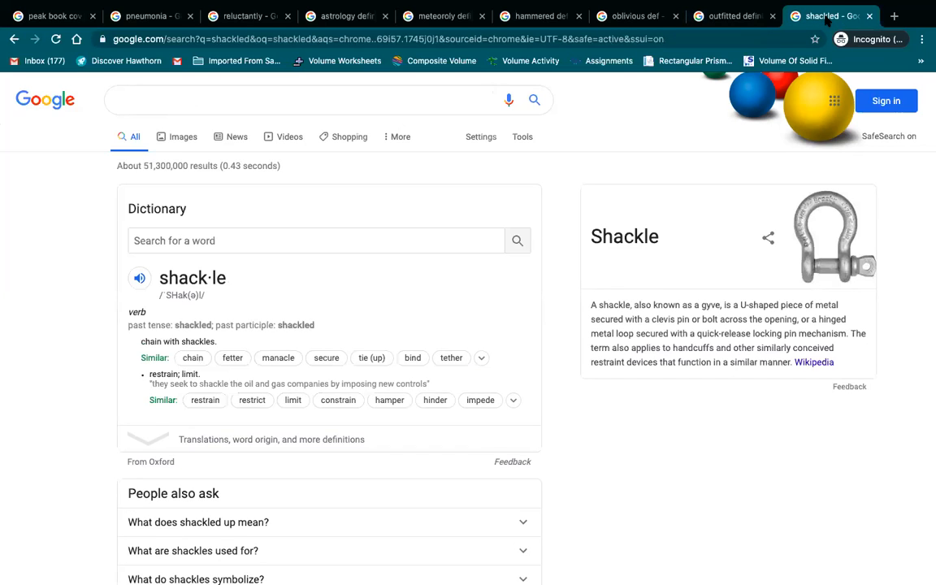
mouse_move(831, 535)
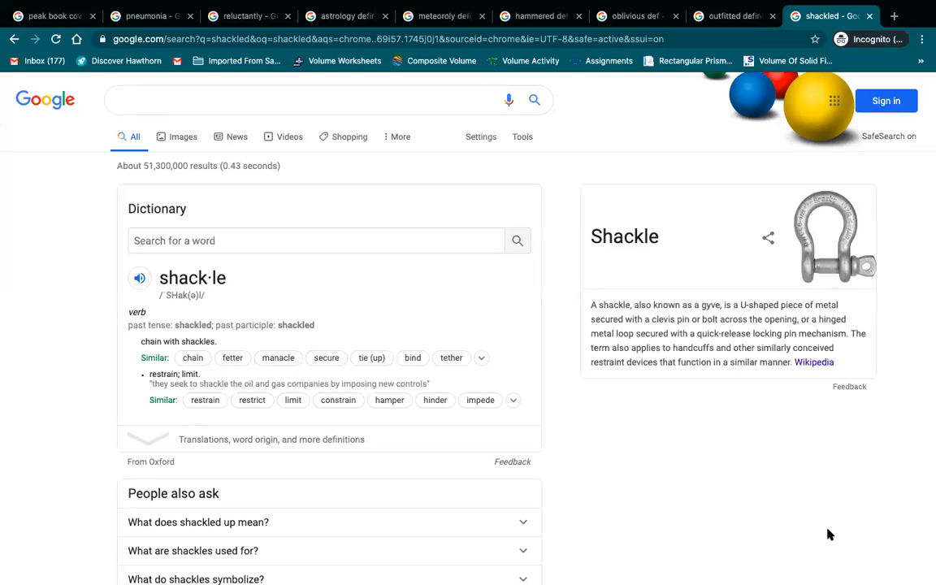
mouse_move(826, 487)
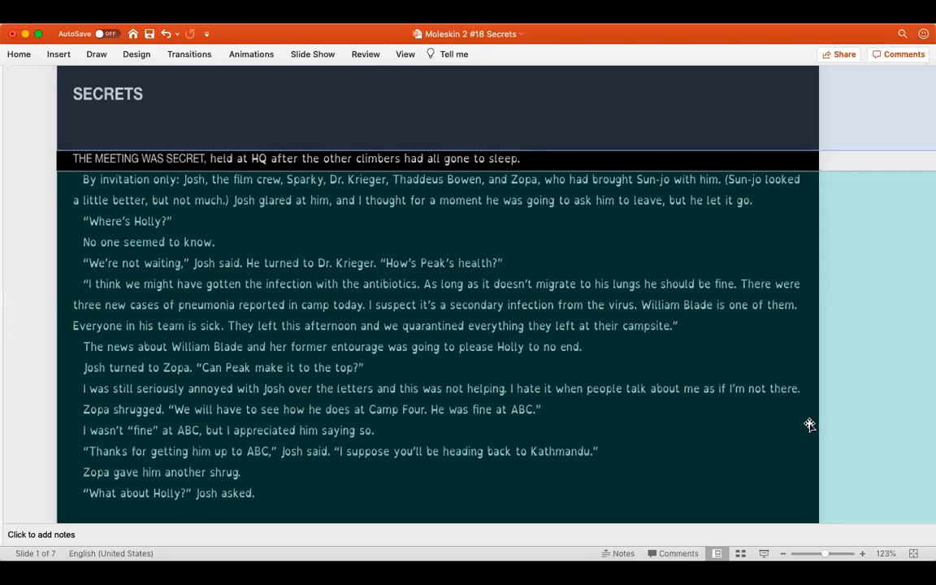
mouse_move(894, 273)
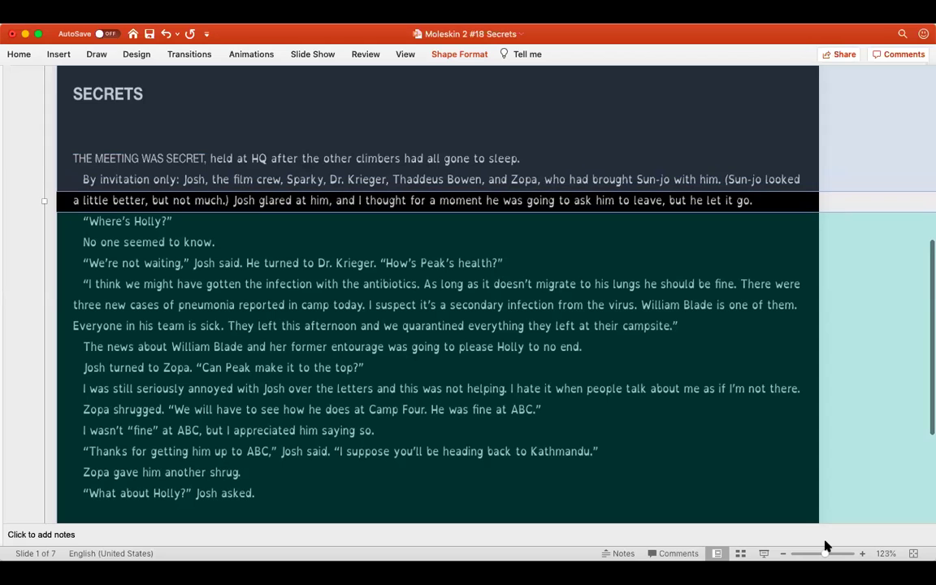
Walk the reading highlight down slide 1 to the line "What about Holly?" Josh asked.
left_click(126, 221)
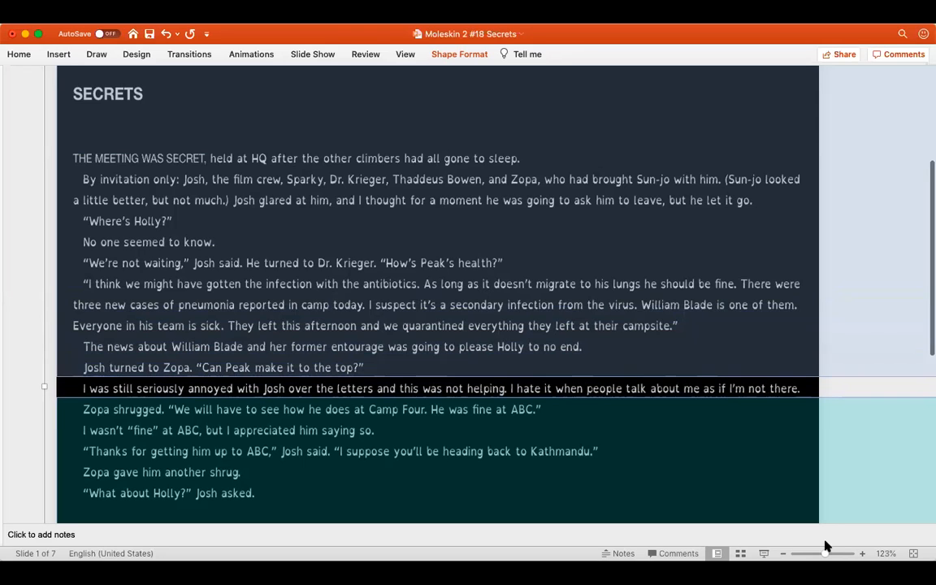
left_click(325, 409)
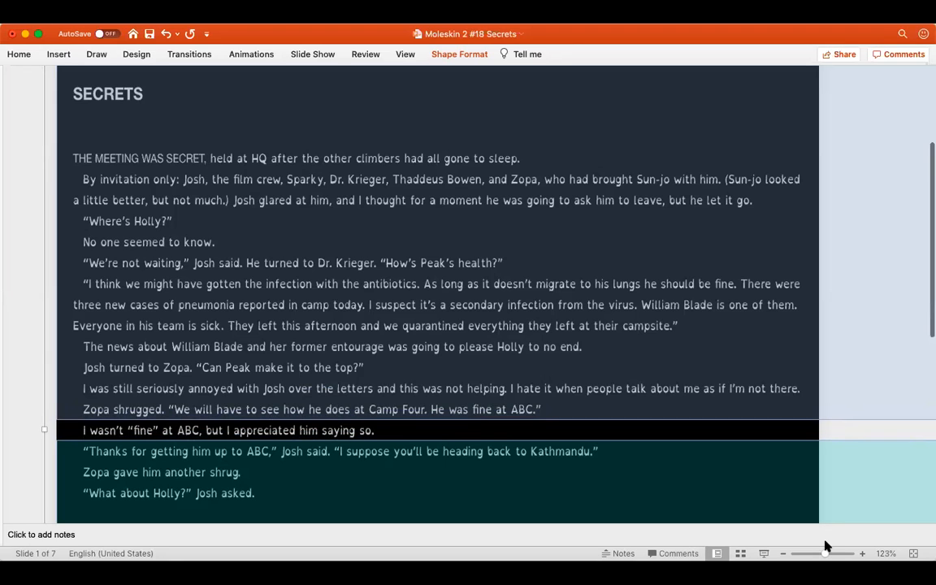
left_click(325, 452)
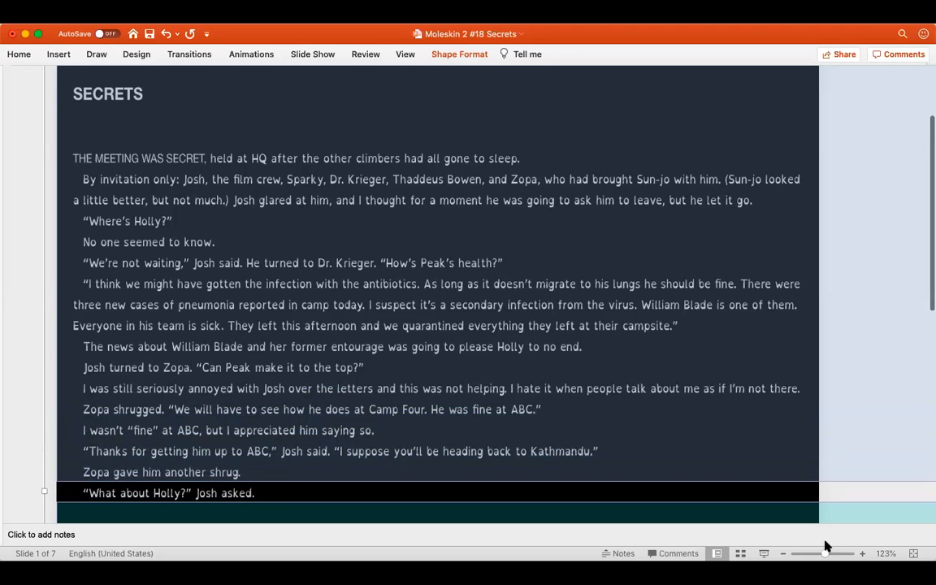
mouse_move(825, 435)
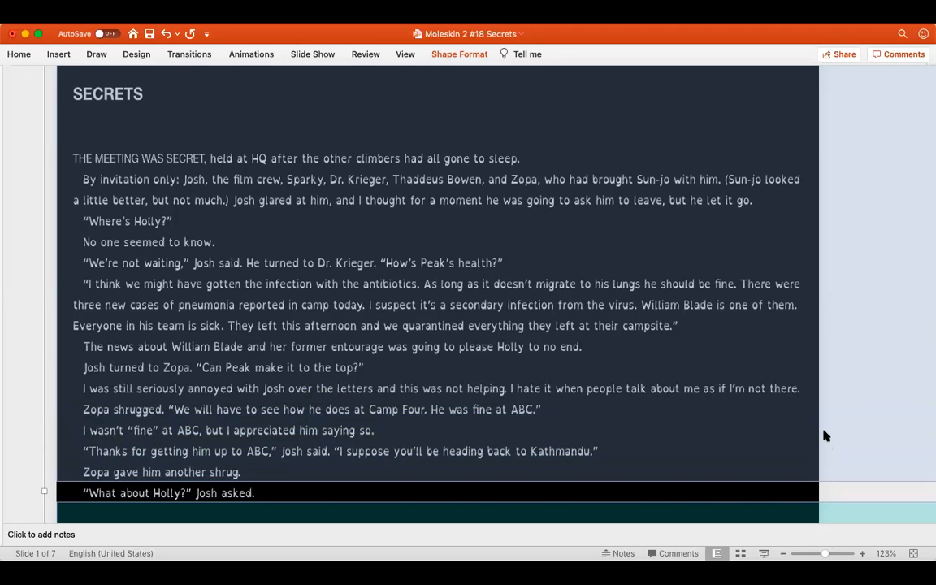
Advance to slide 2, reading down to the line about climbers stopped from the summit.
scroll("down", 3)
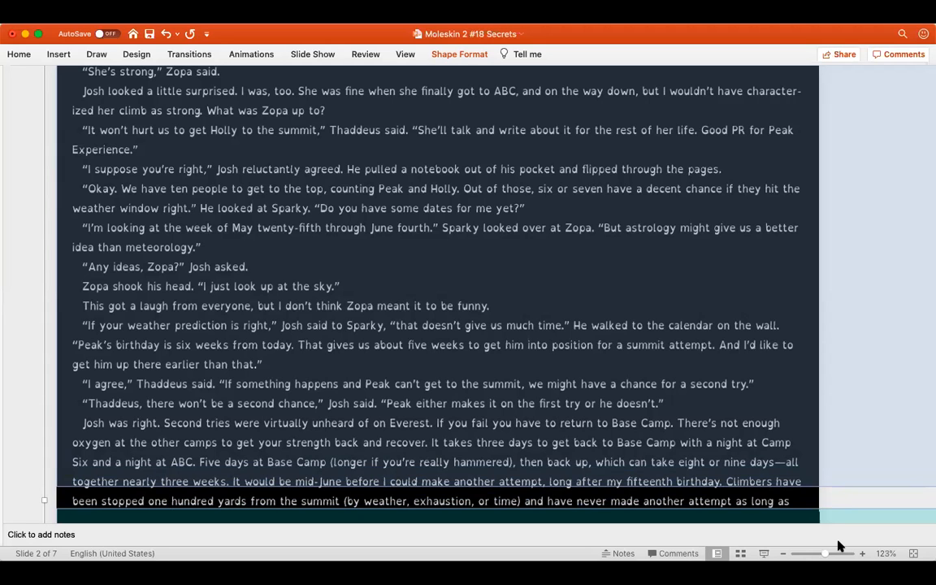
Read through slide 3 and advance to slide 4, opening with "When is your birthday?".
scroll("down", 3)
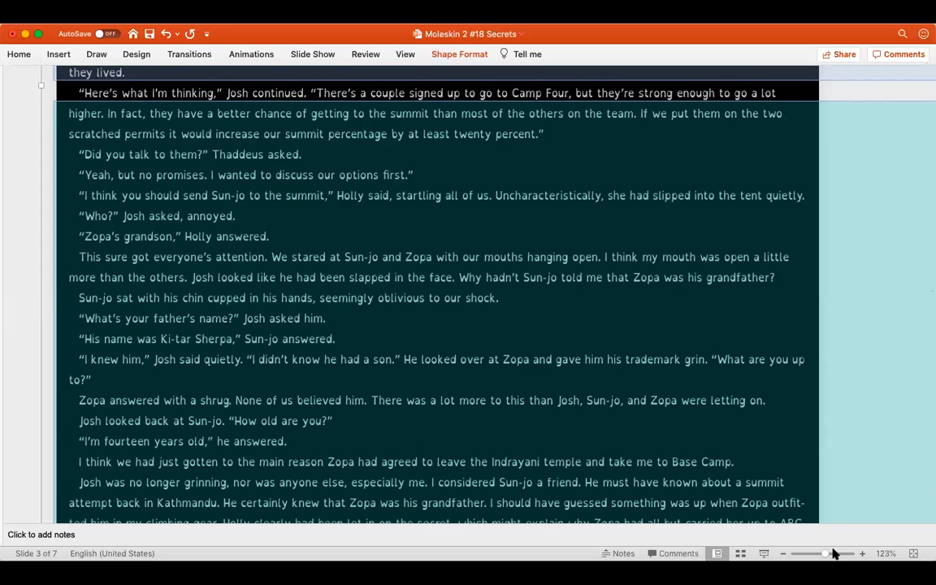
mouse_move(832, 546)
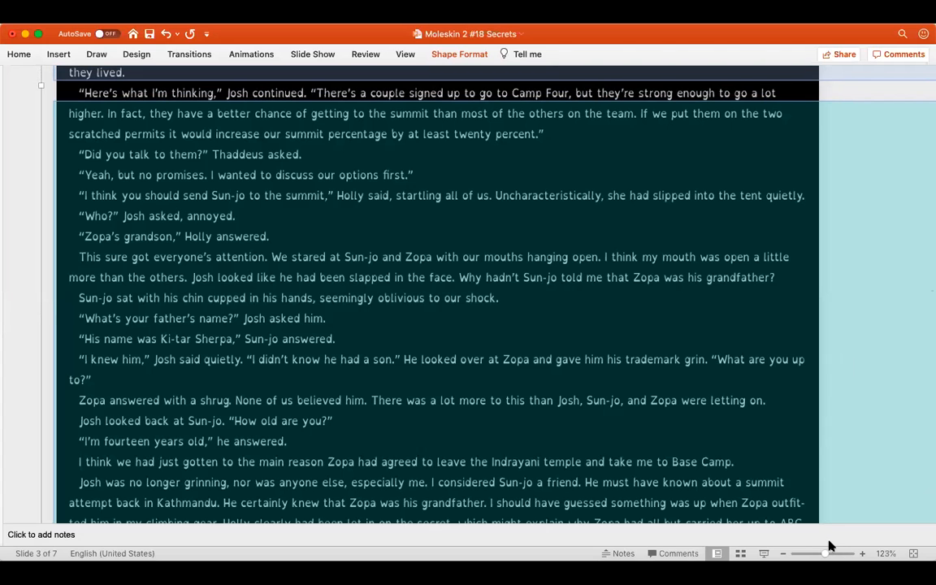
mouse_move(823, 433)
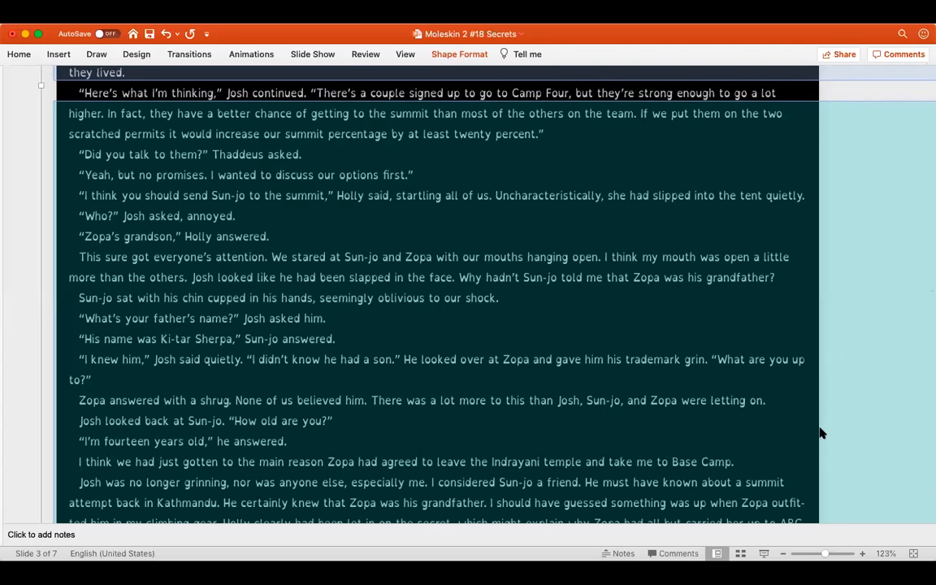
left_click(784, 552)
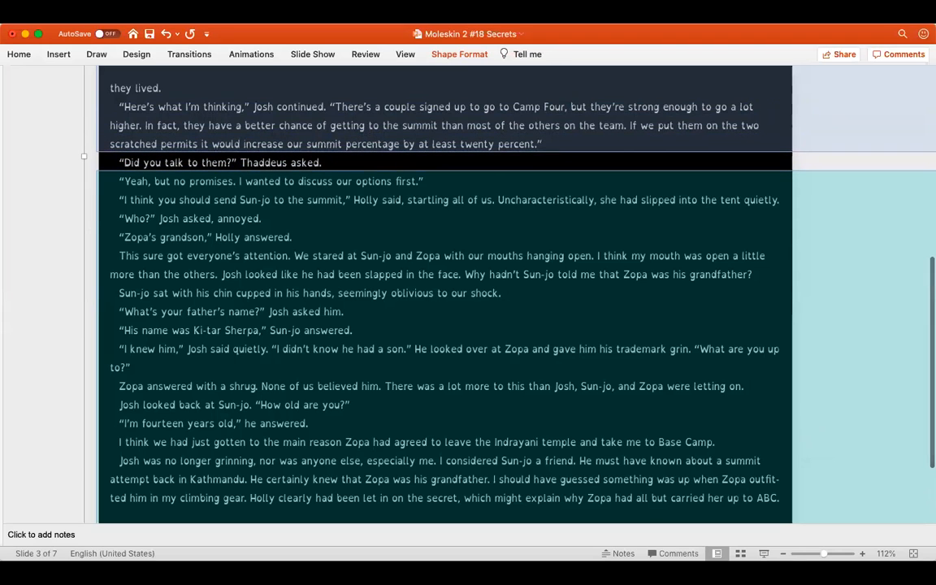
left_click(270, 182)
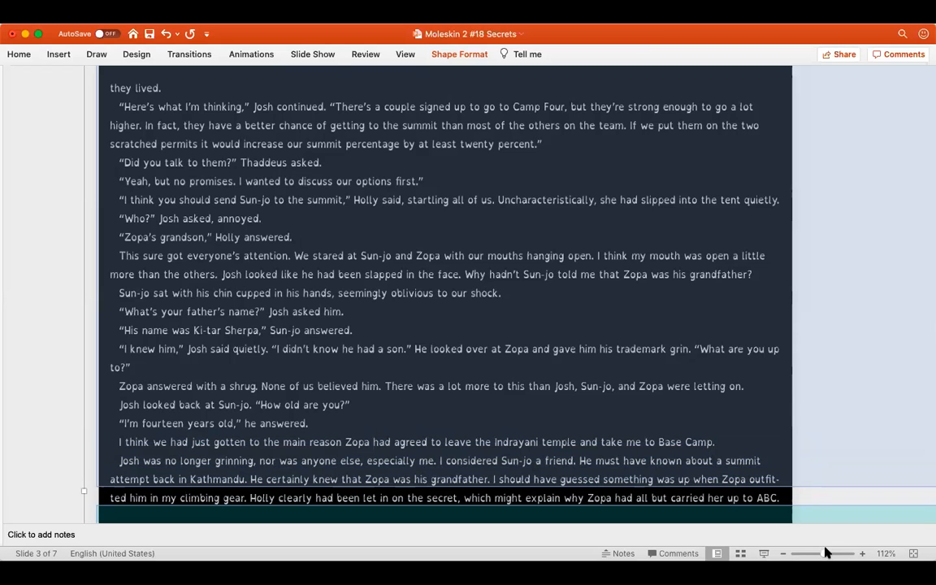
scroll("down", 3)
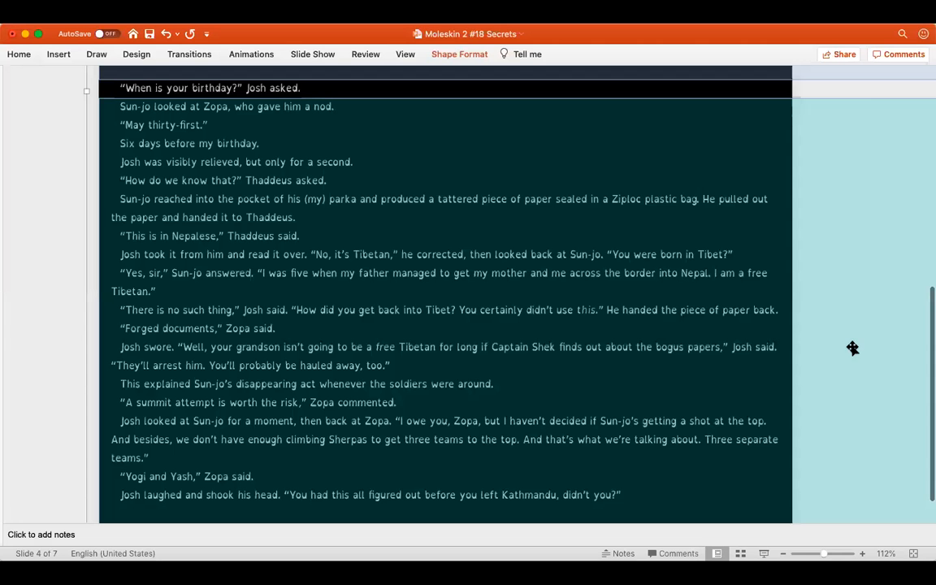
mouse_move(825, 544)
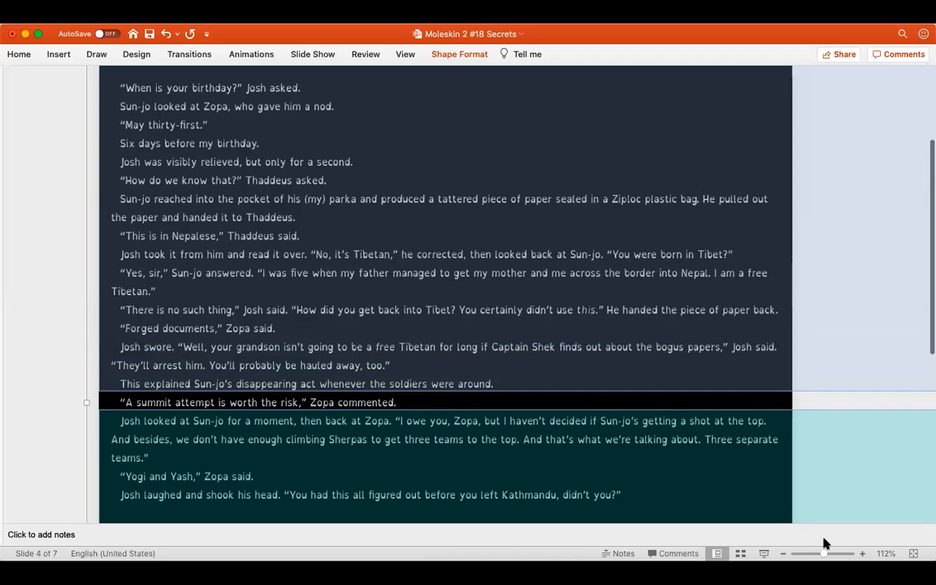
Finish slide 4 and advance to slide 5, opening with "Zopa didn't answer.".
left_click(442, 421)
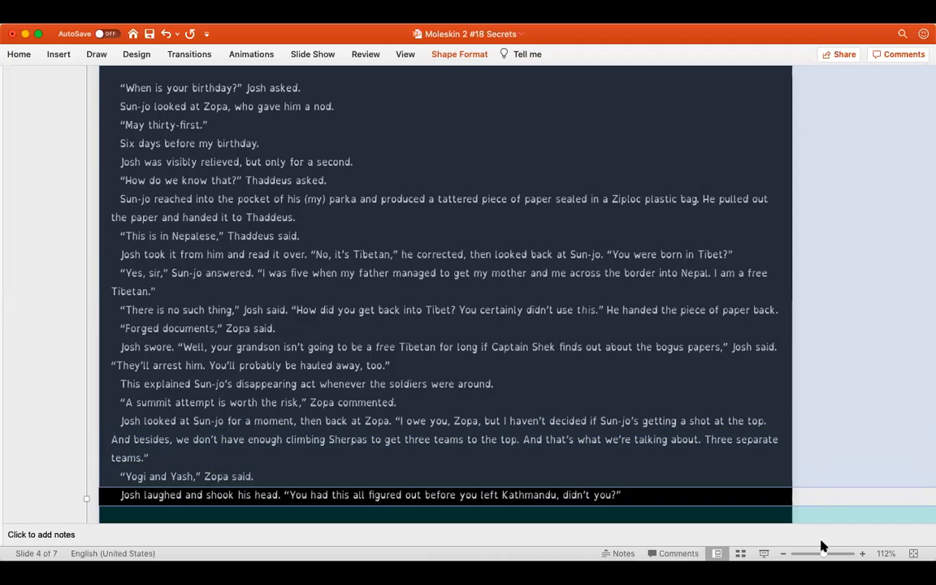
scroll("down", 3)
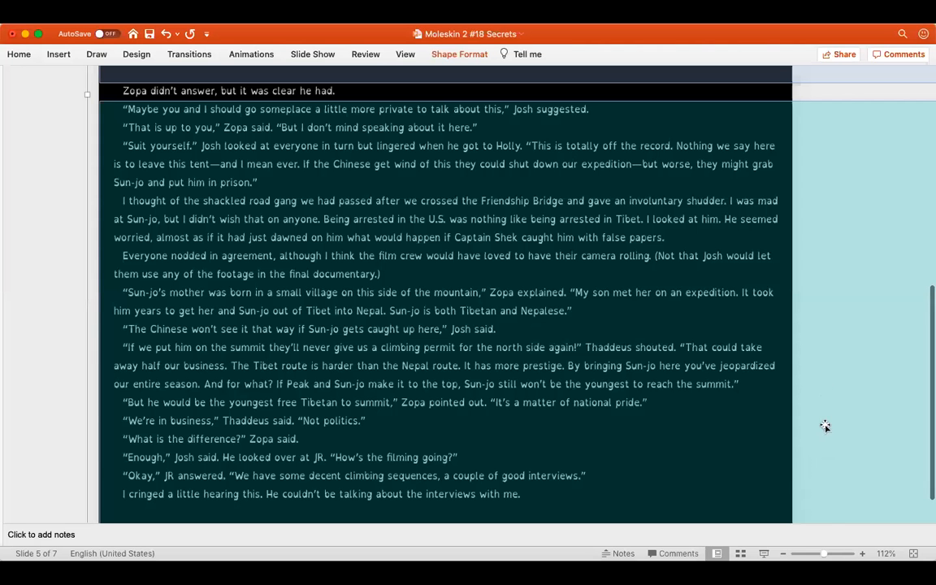
mouse_move(829, 544)
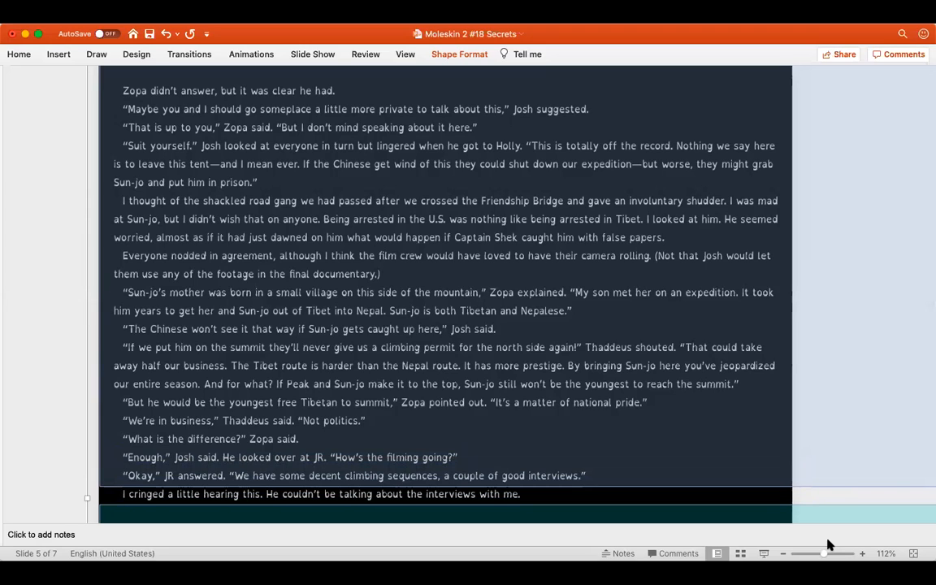
mouse_move(813, 438)
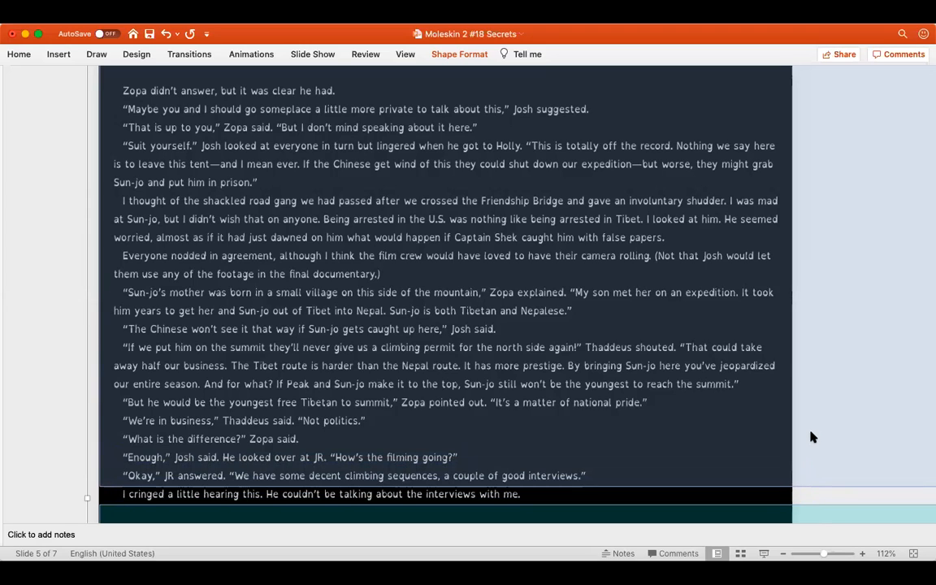
Advance to slide 6, reading down to Zopa's line about Sun-jo not knowing in Kathmandu.
scroll("down", 3)
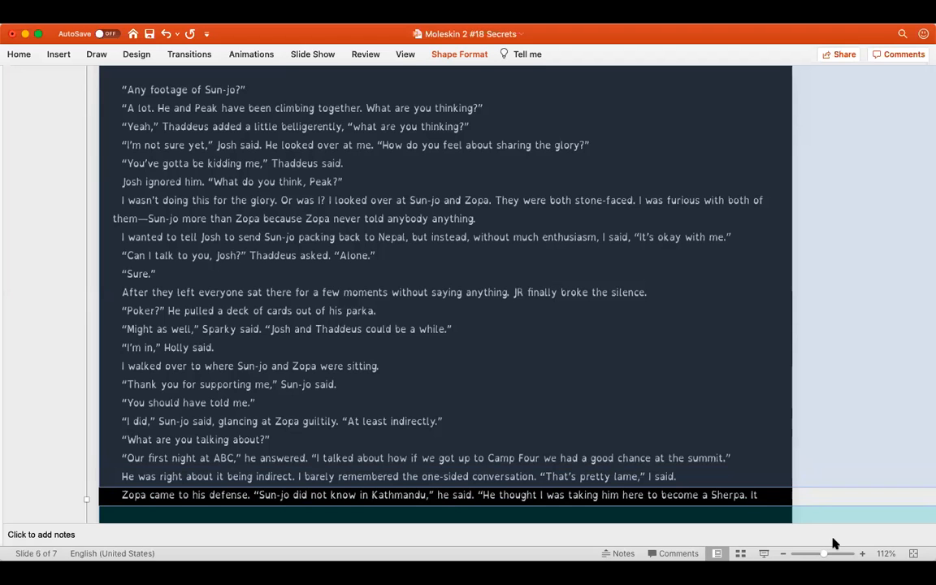
mouse_move(825, 421)
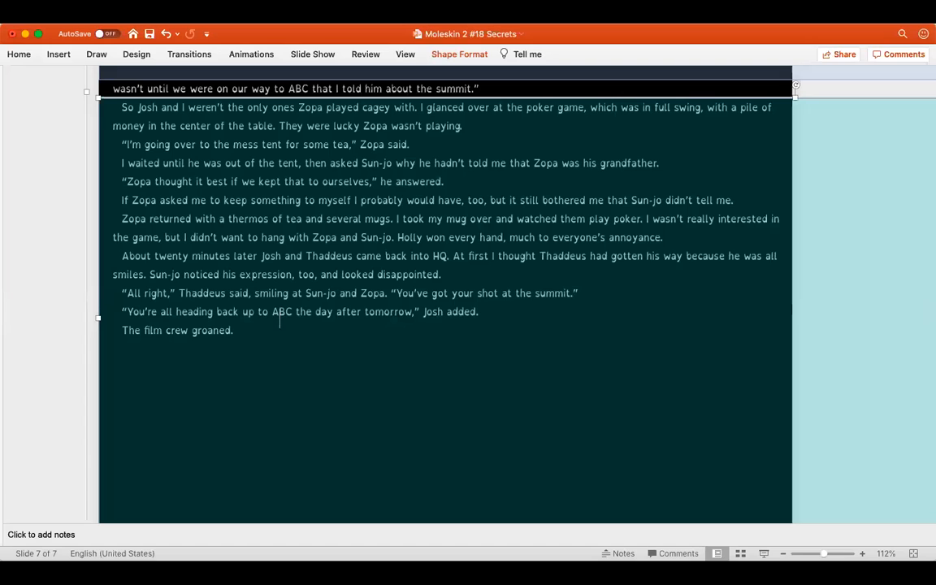
mouse_move(354, 75)
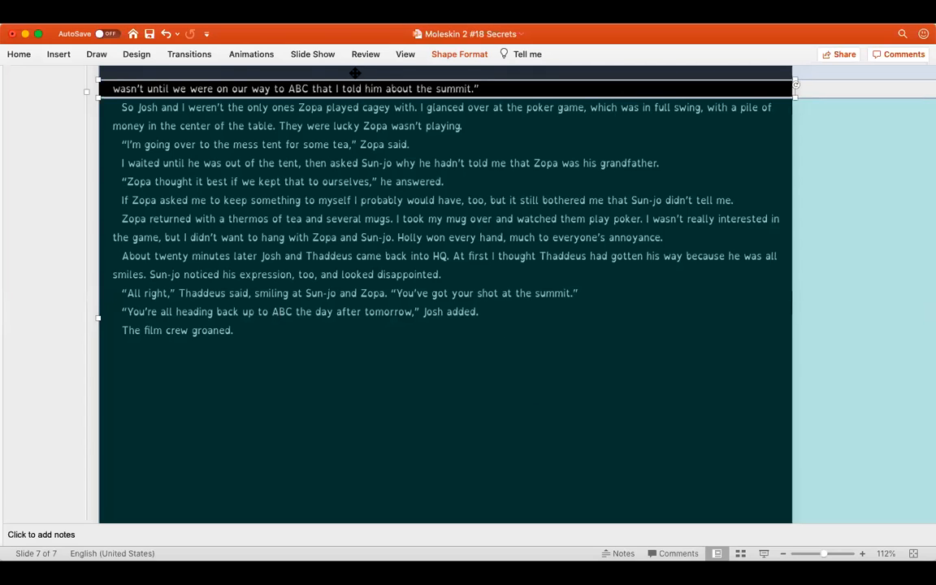
mouse_move(692, 431)
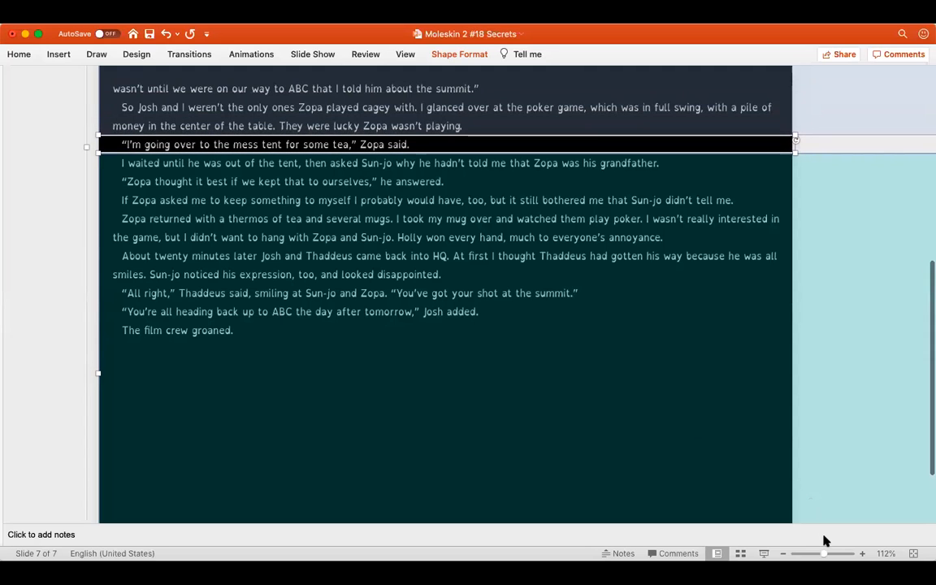
On slide 7, move the reading band down to Sun-jo's reply about keeping it between themselves.
left_click(390, 162)
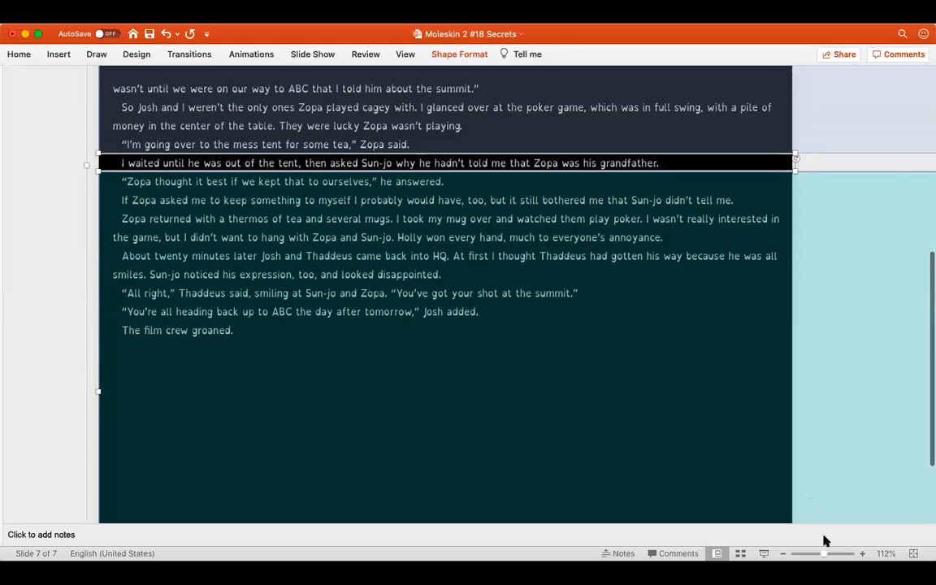
left_click(285, 182)
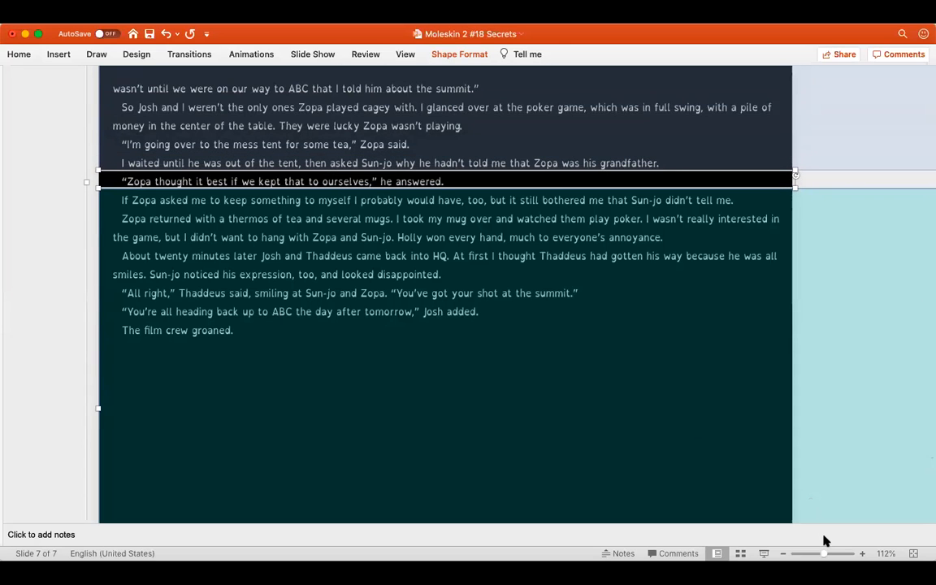